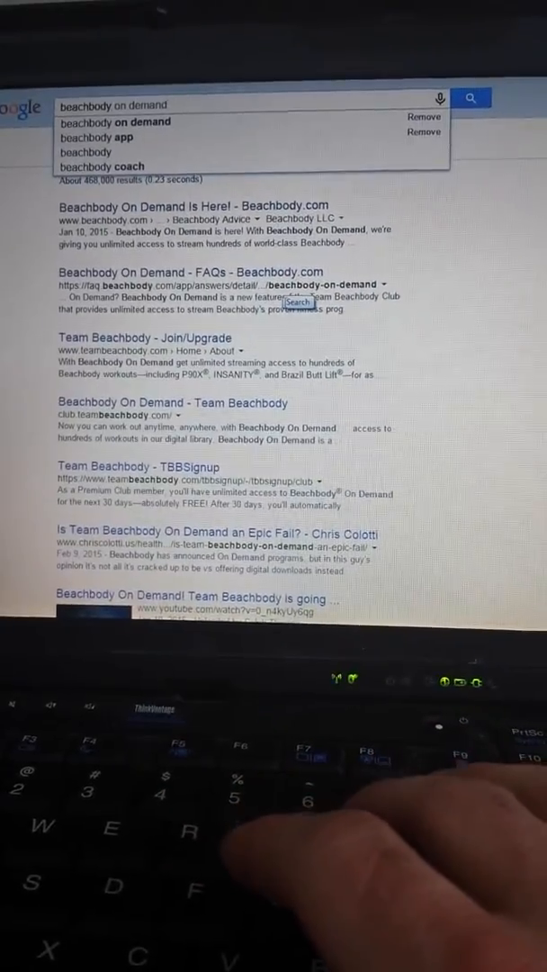
Search Google for 'beachbody co' and choose the Beachbody coach suggestion.
text(beachbody co)
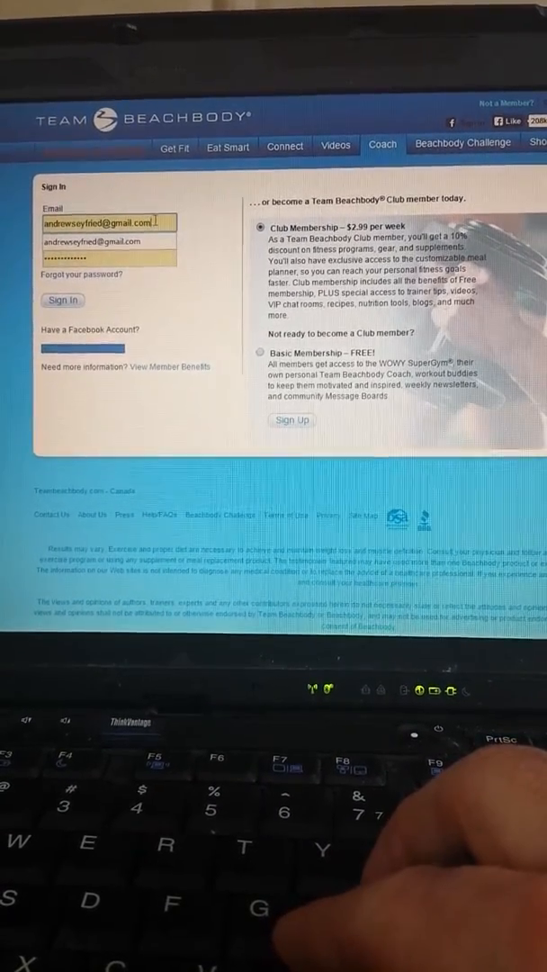
Sign in with the saved email and go to the Coach section.
click(108, 260)
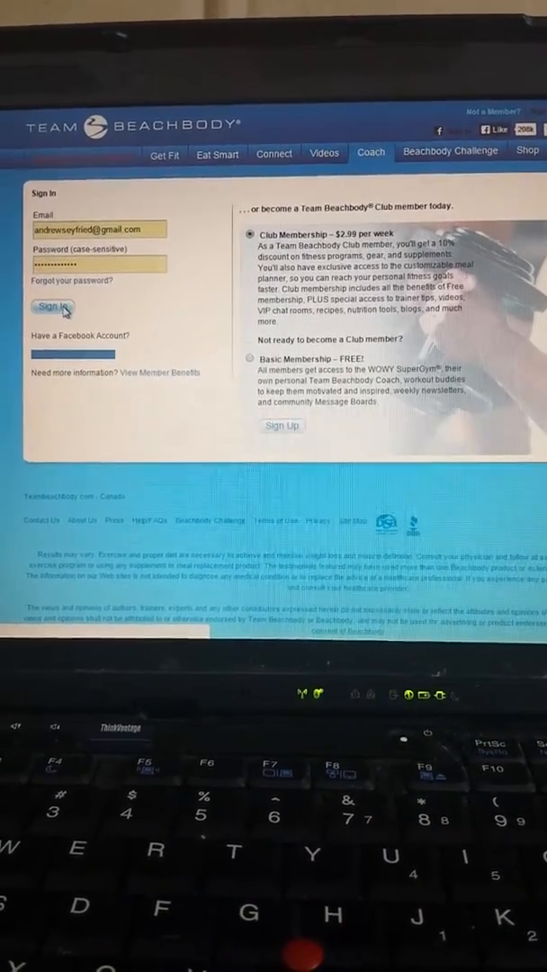
click(51, 307)
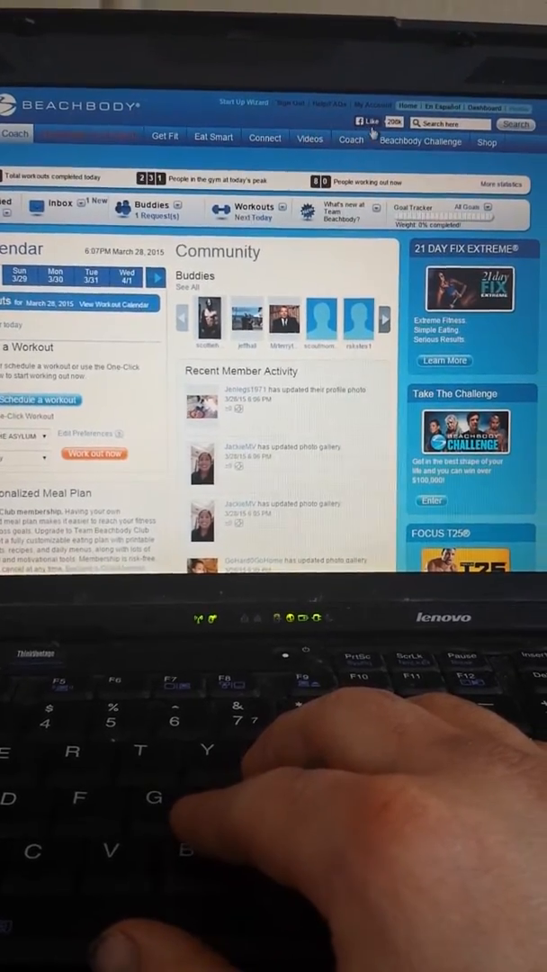
click(353, 133)
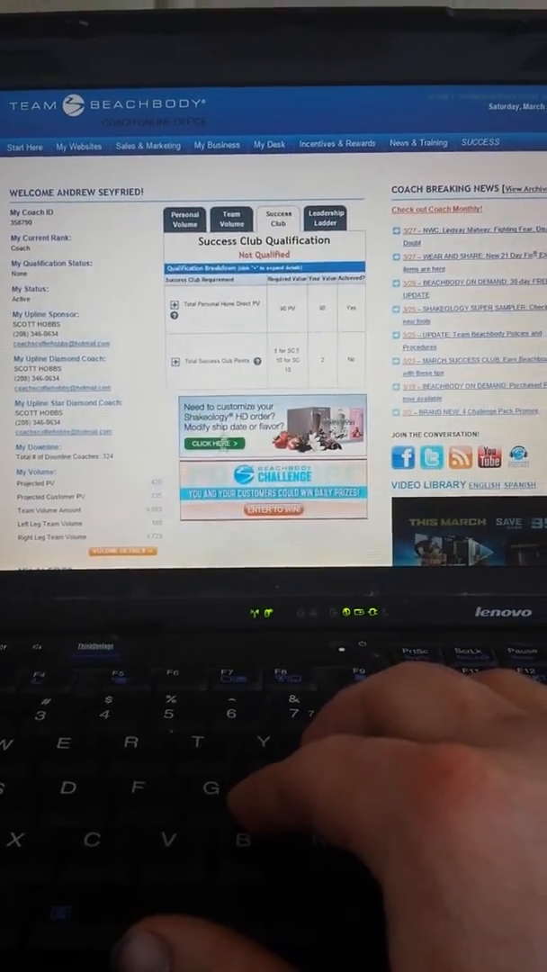
Show Leadership Ladder benchmarks, including commissions and the next rung, Business Starter.
click(184, 221)
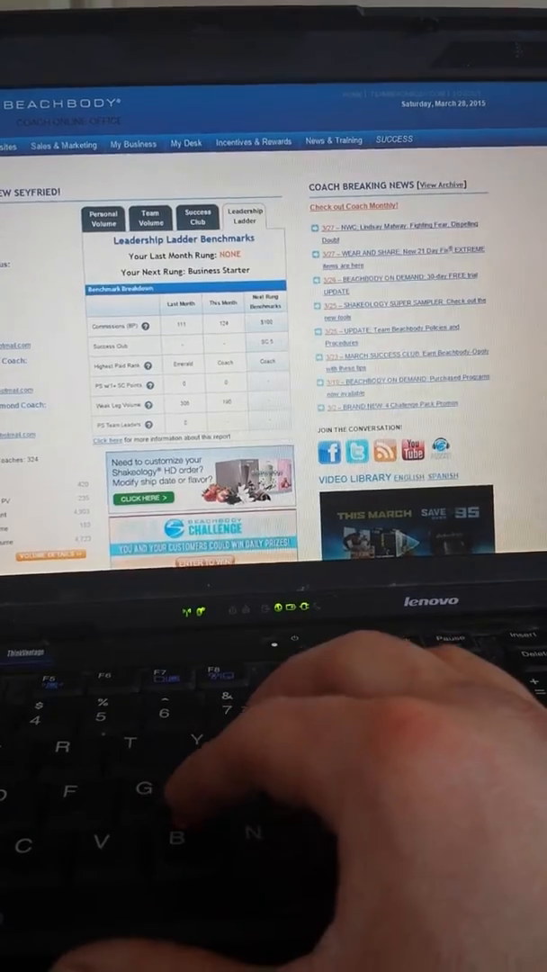
scroll(down, 3)
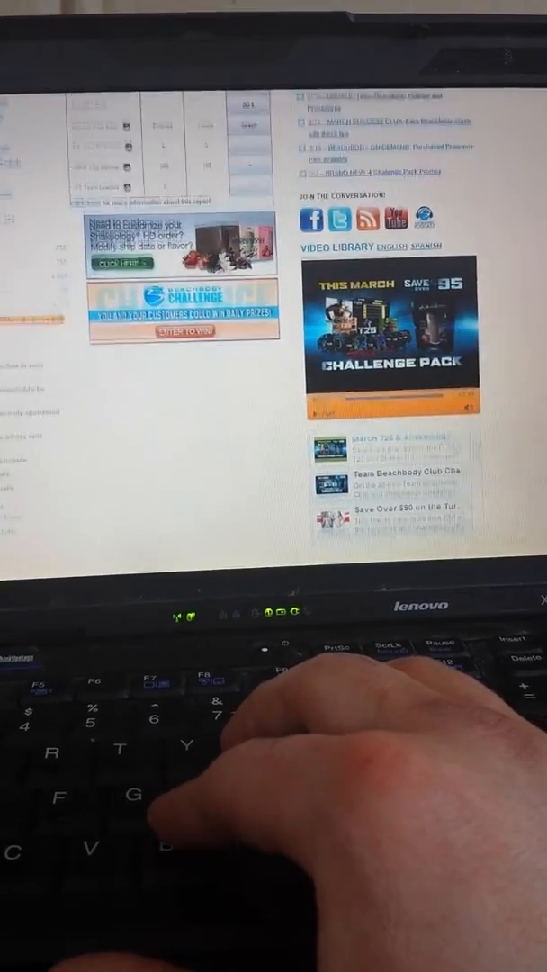
scroll(down, 3)
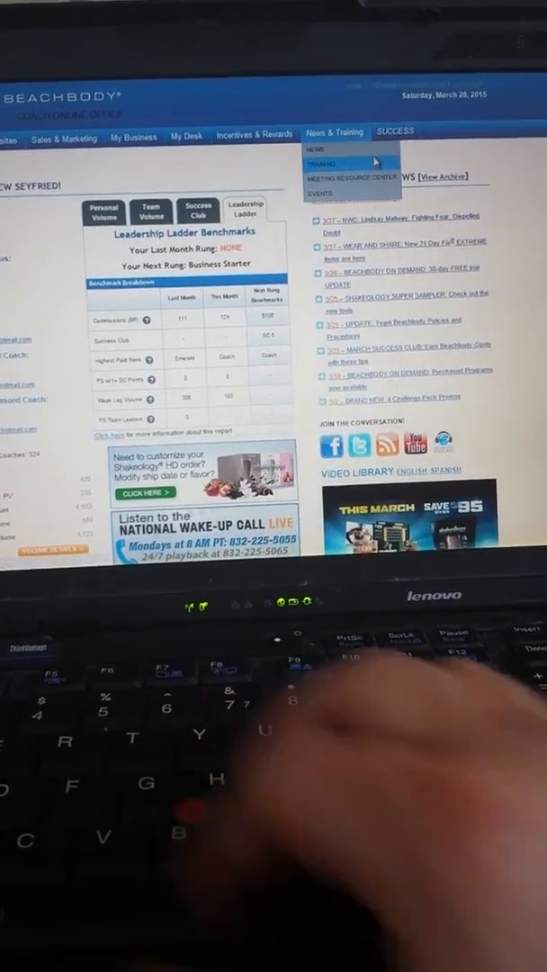
Open the coach Training page from the News & Training menu.
click(322, 164)
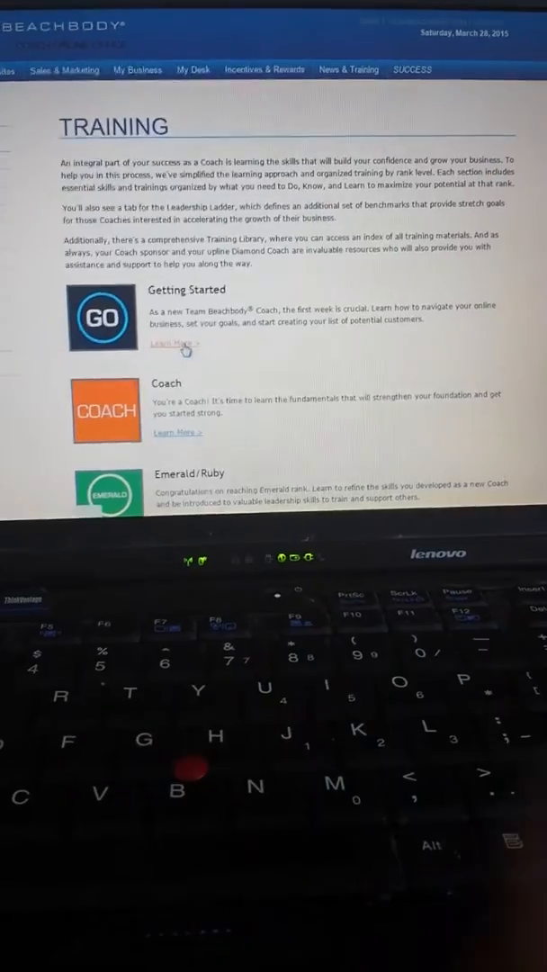
Open the Getting Started training with its list of trainings.
click(174, 344)
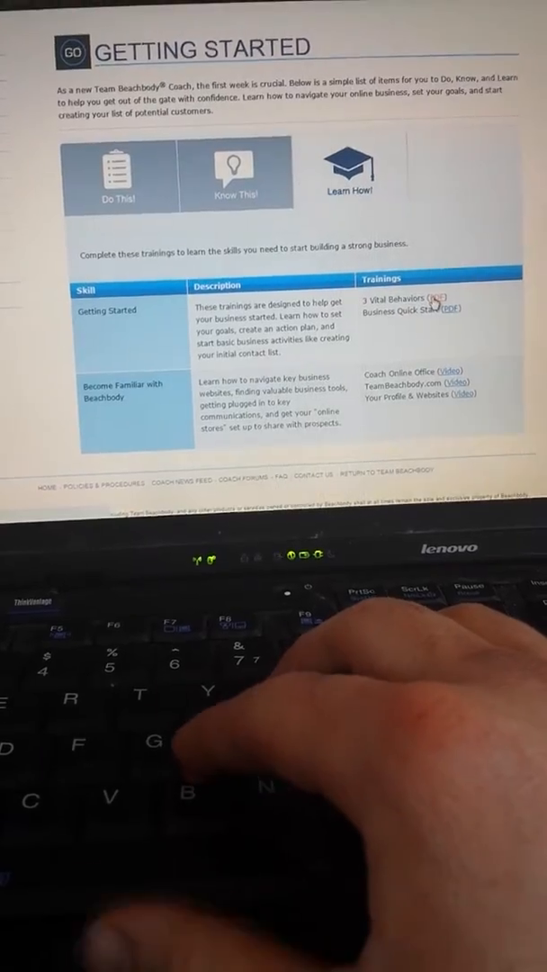
click(440, 297)
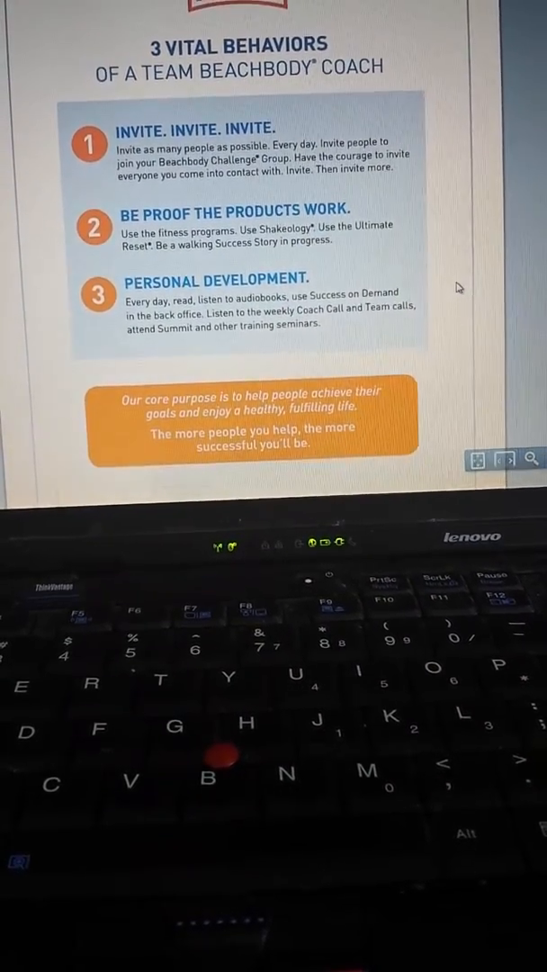
scroll(down, 3)
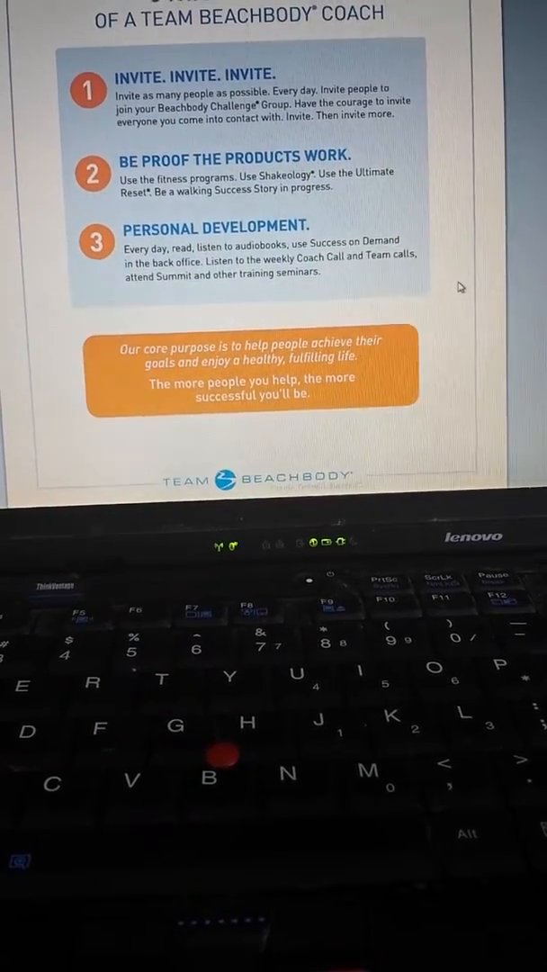
scroll(down, 3)
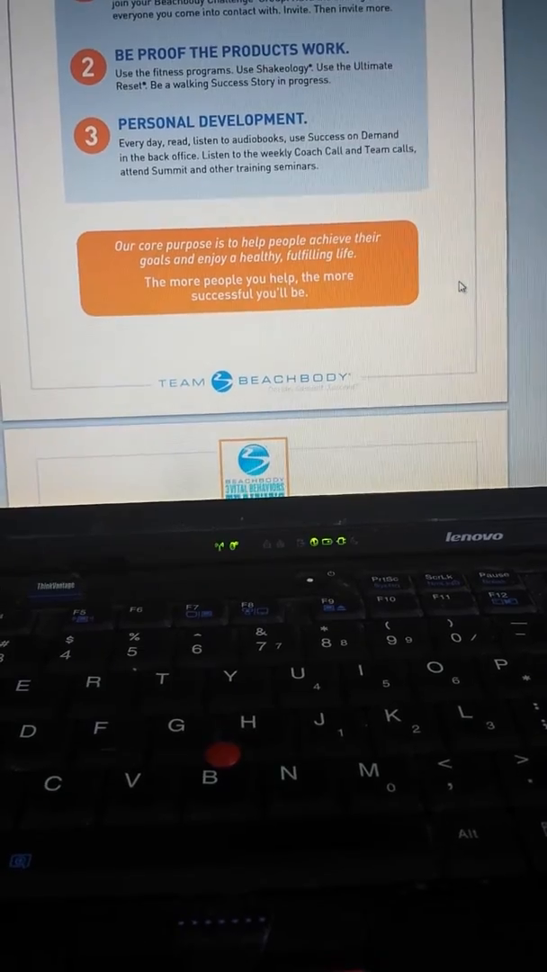
scroll(down, 3)
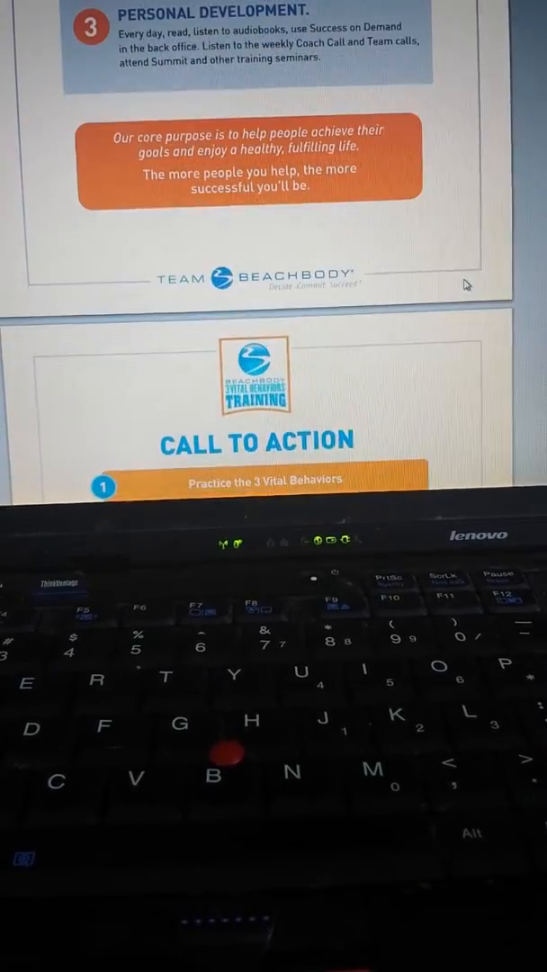
scroll(down, 3)
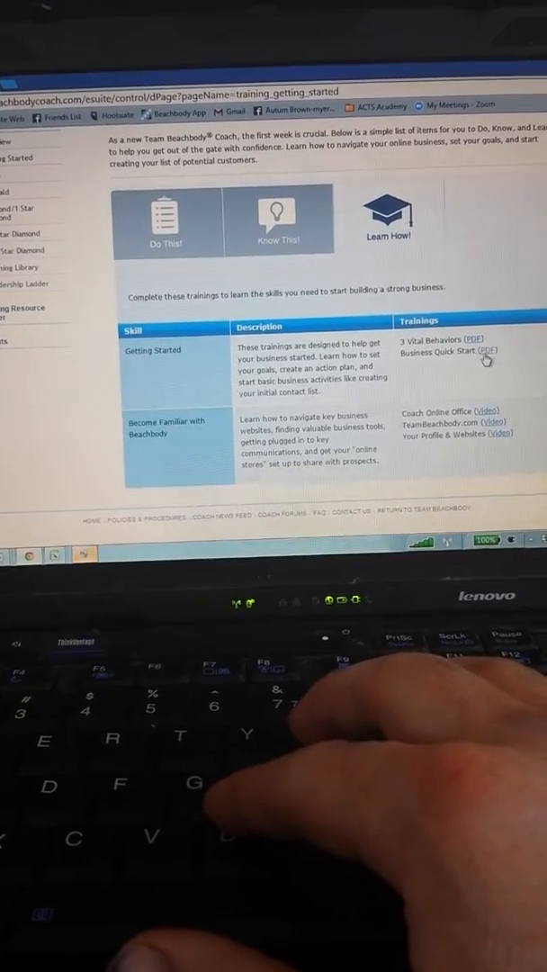
Open the Business Quick Start PDF and start entering Coach ID 'x58'.
click(489, 353)
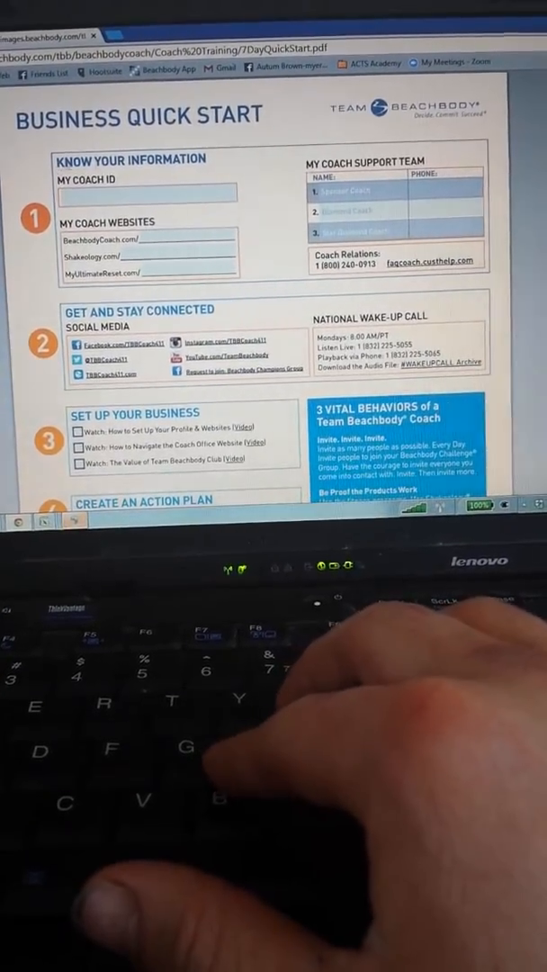
click(144, 191)
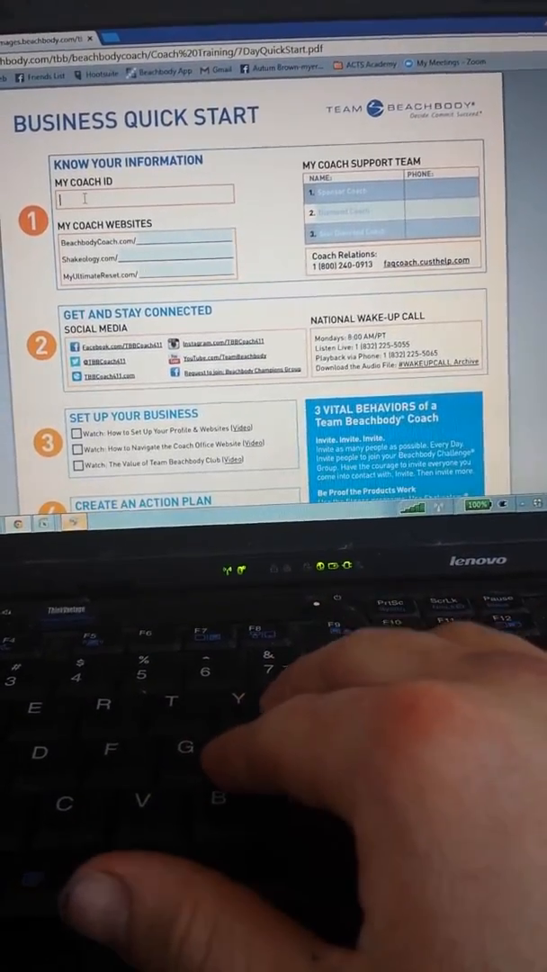
text(x)
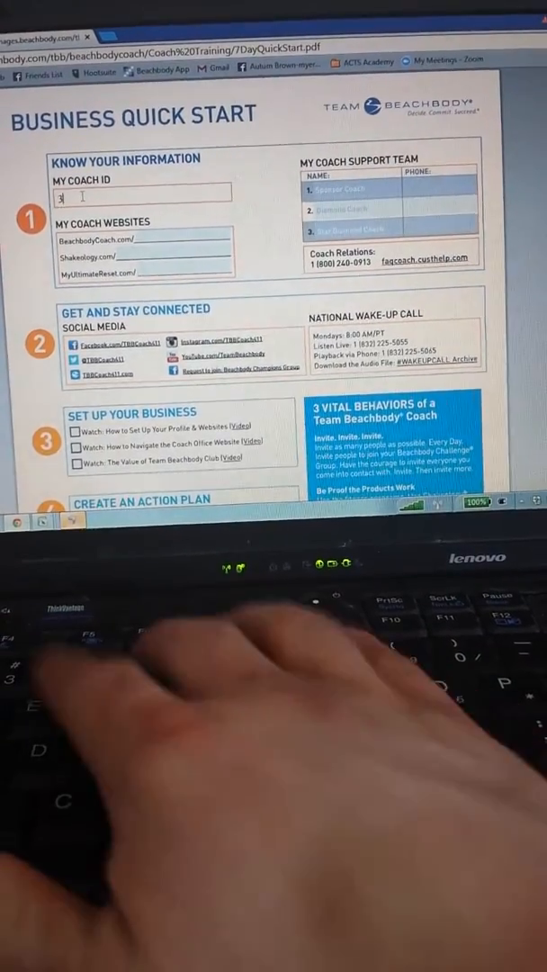
text(58)
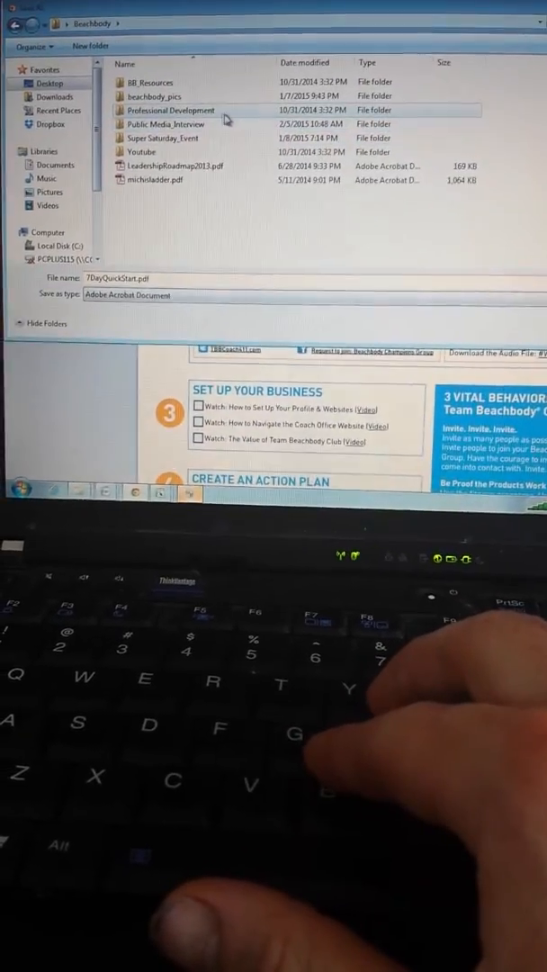
Browse to BB_Resources > PDF's and set the file name to 7-Day-Quick-Start-Guide.pdf.
click(149, 81)
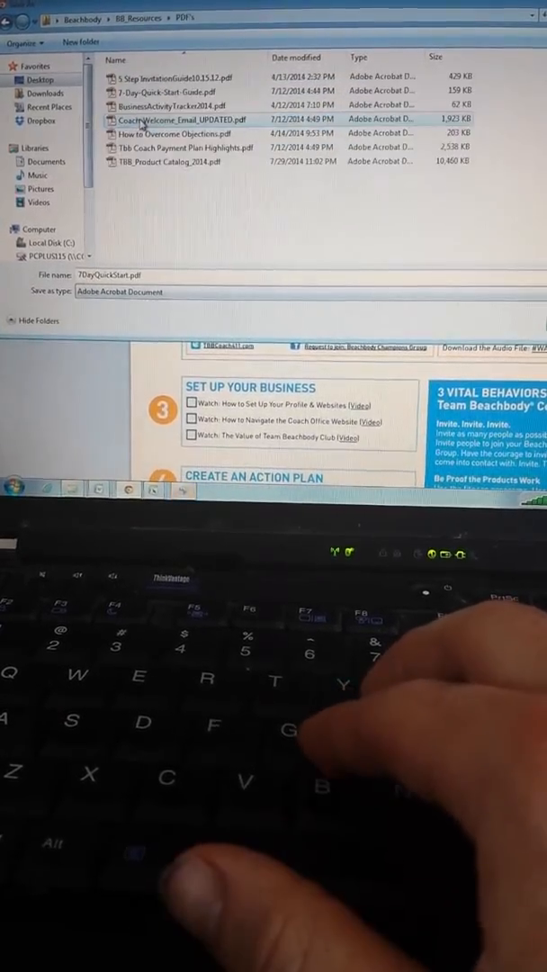
click(176, 88)
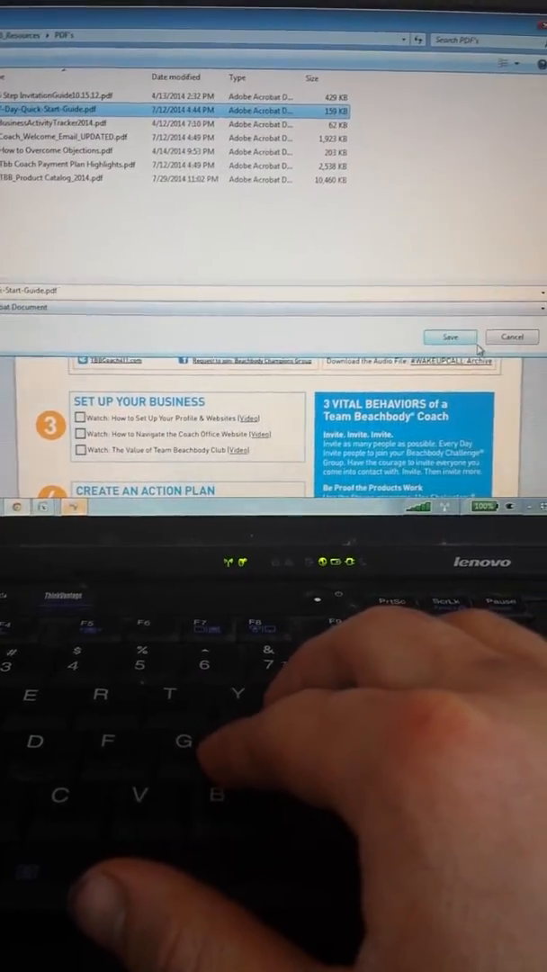
Save the guide, confirming replacement of the existing 7-Day-Quick-Start-Guide.pdf.
click(450, 337)
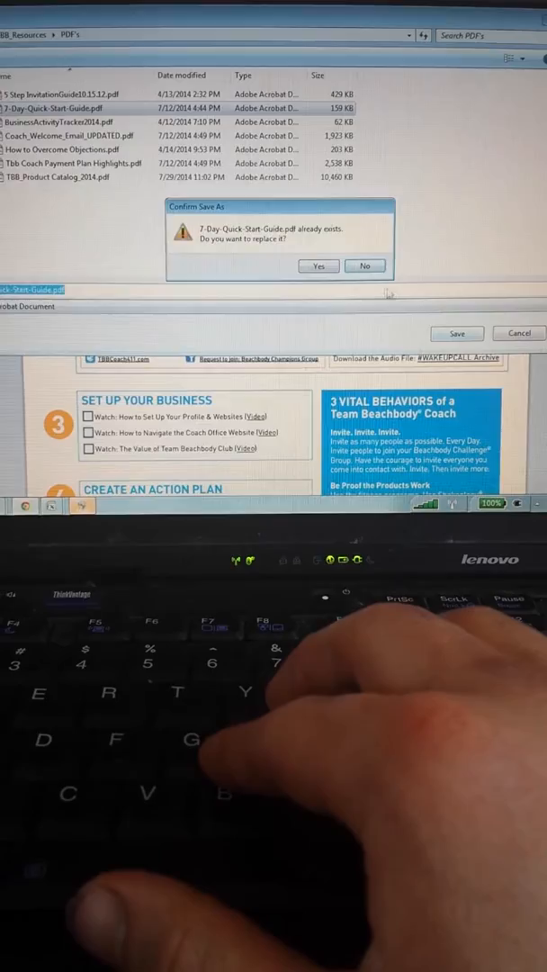
click(317, 266)
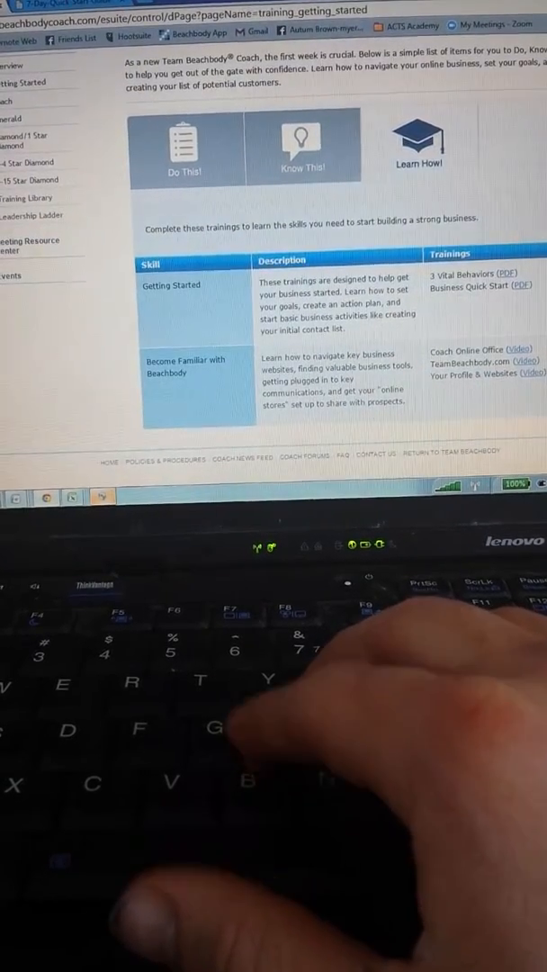
Open the locally saved 7-Day-Quick-Start-Guide.pdf in Chrome.
scroll(up, 3)
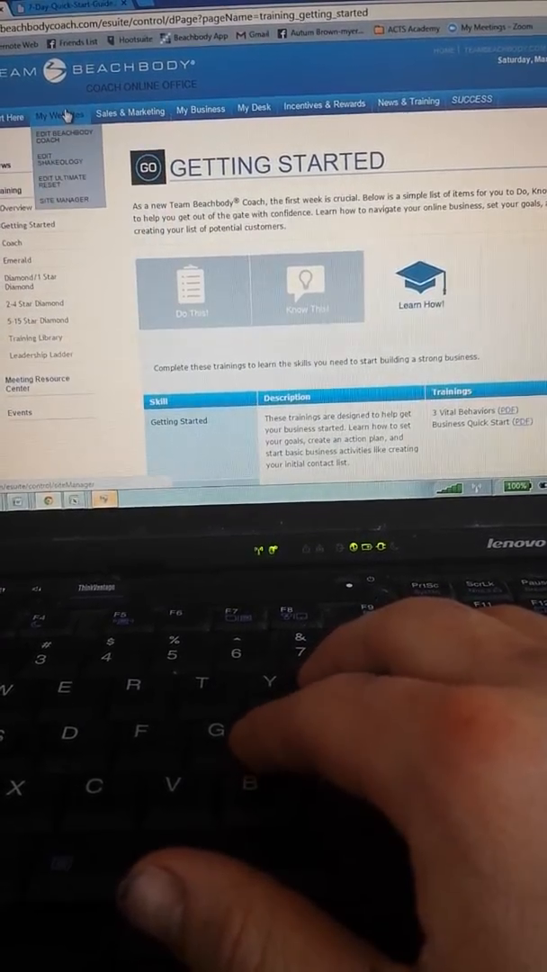
click(63, 136)
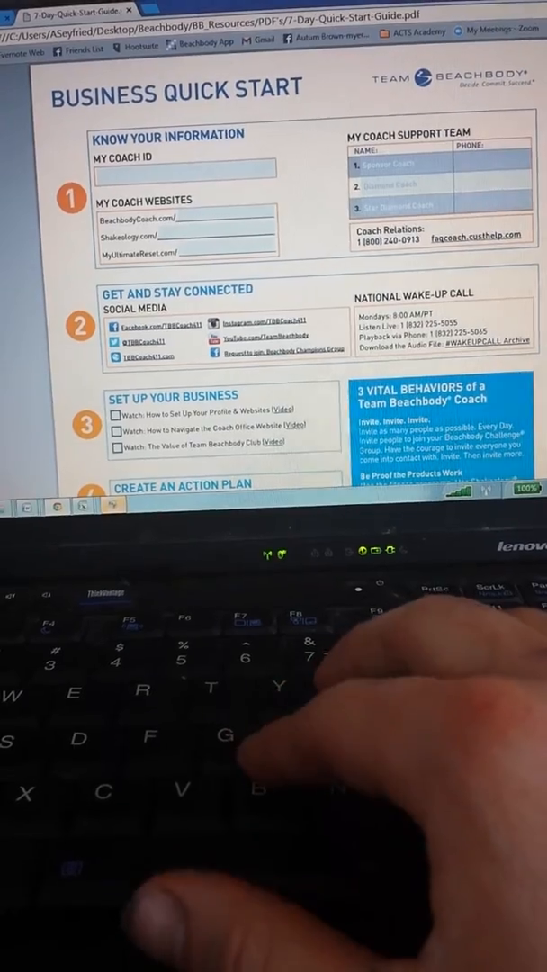
scroll(down, 3)
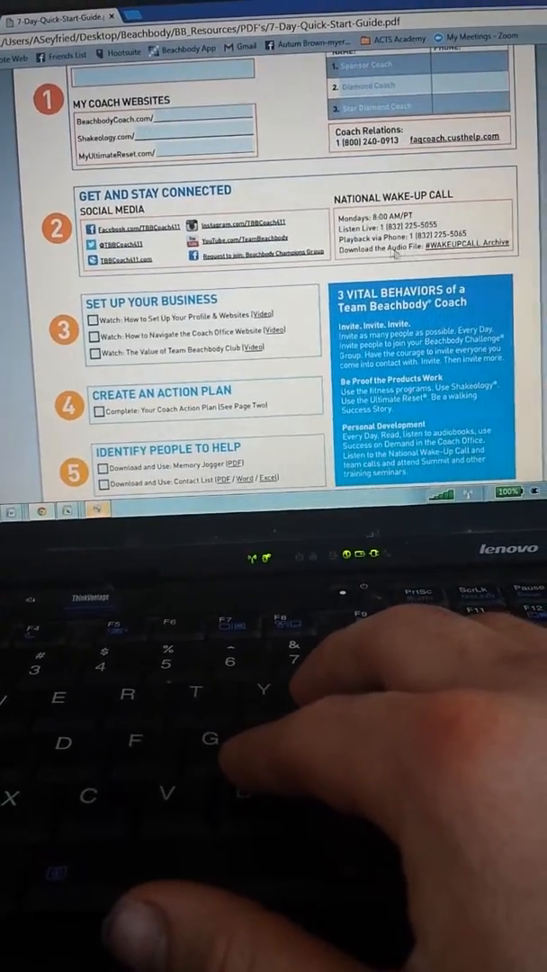
scroll(down, 3)
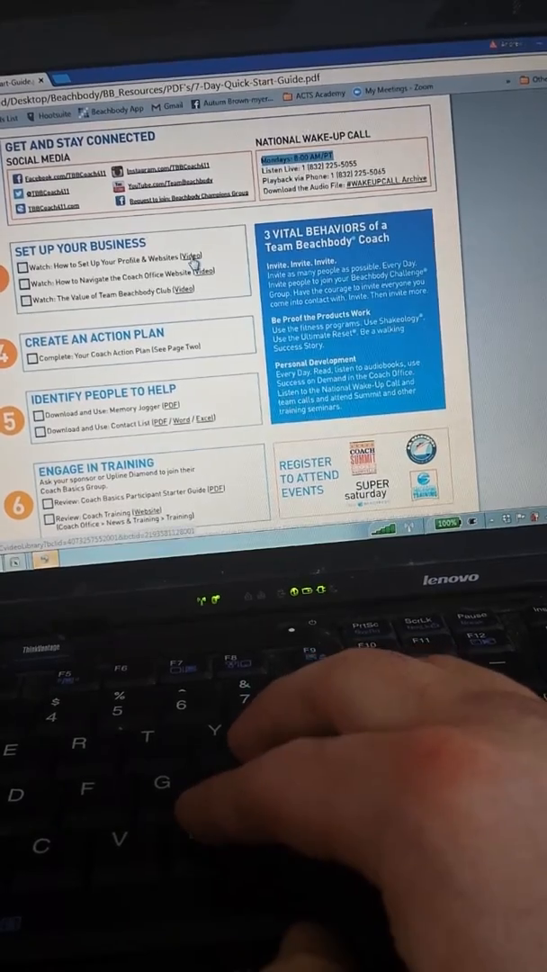
Open the Your Profile, Coach Office and Beachbody Club videos in new tabs.
right_click(184, 255)
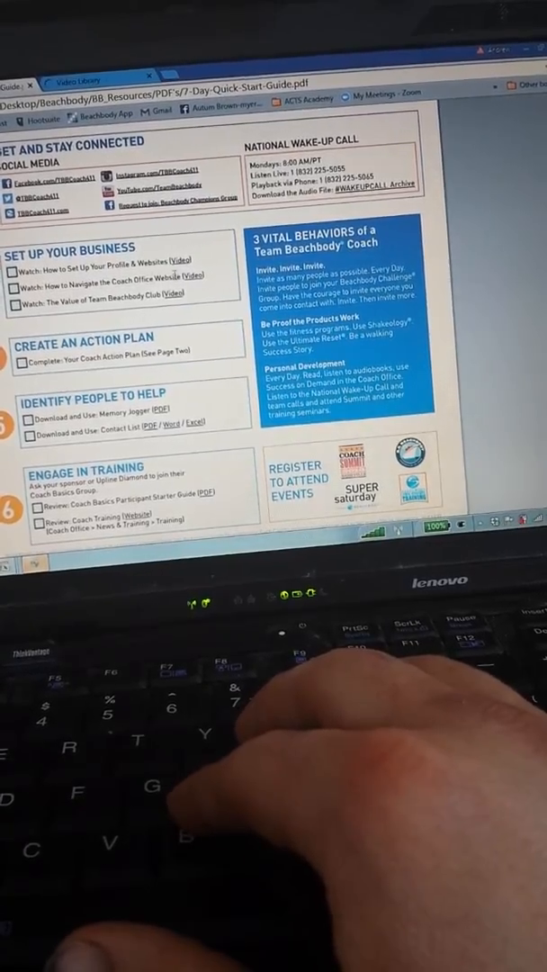
right_click(198, 280)
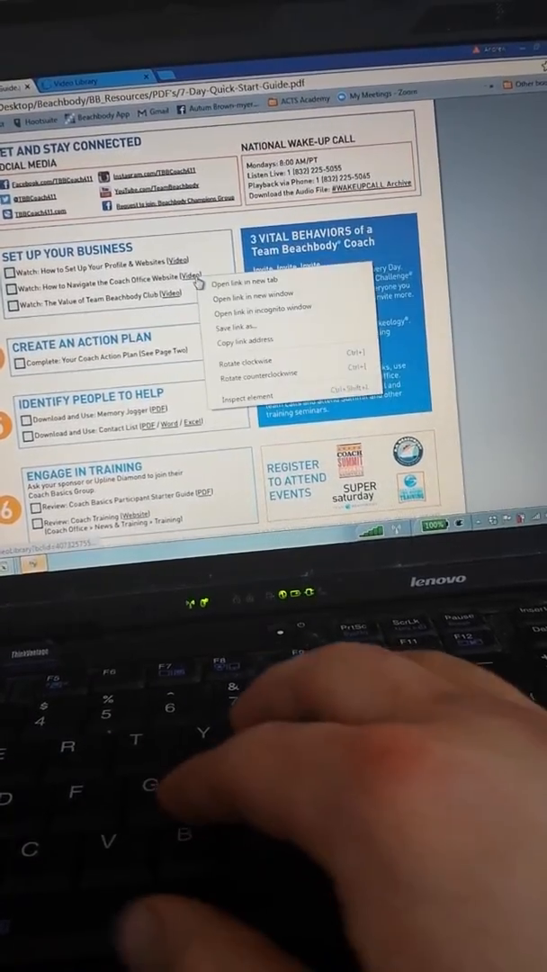
click(250, 280)
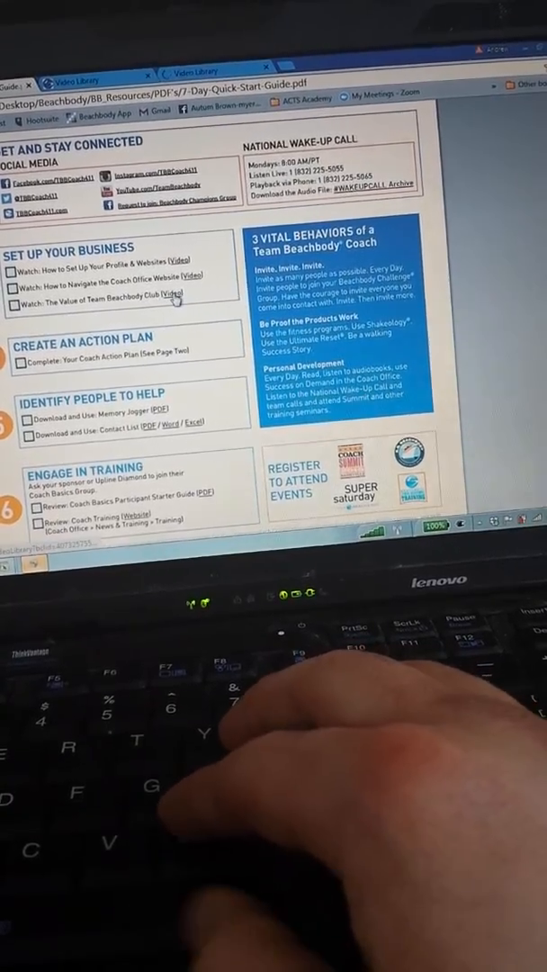
right_click(178, 299)
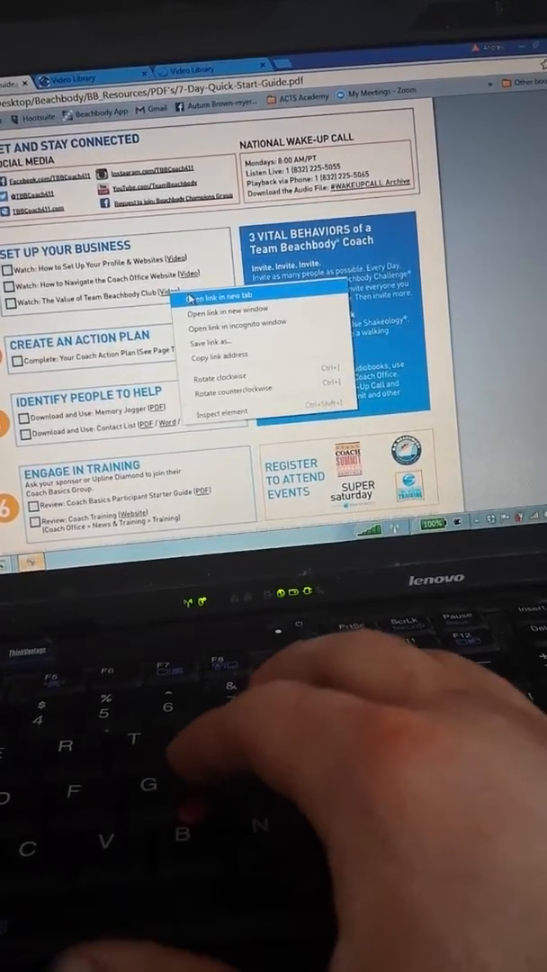
click(222, 298)
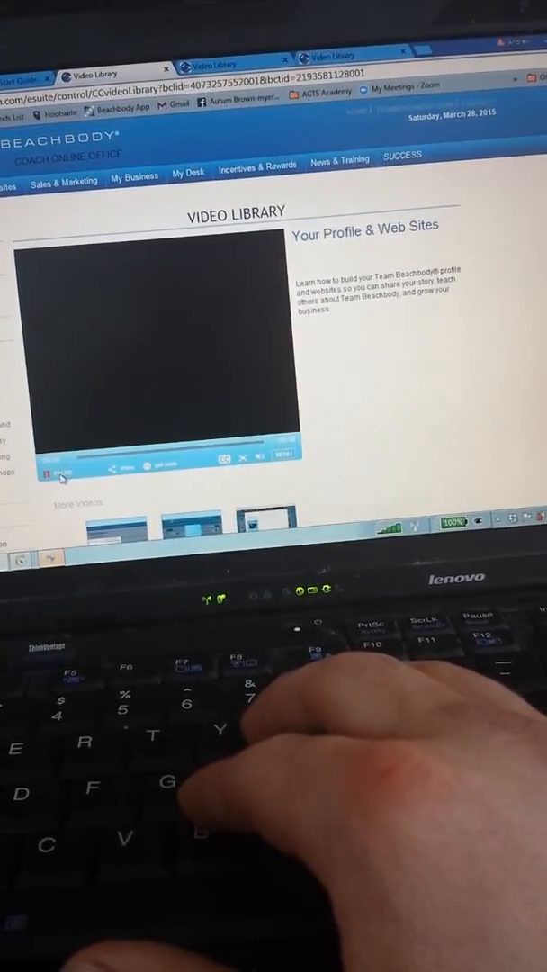
Play and pause the Your Profile & Websites and Coach Office navigation videos, then return to the guide.
click(47, 472)
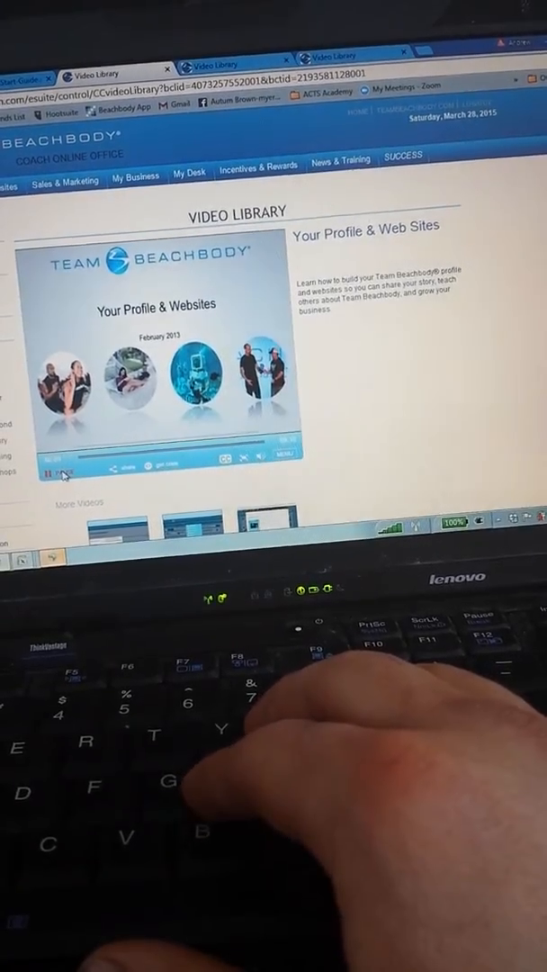
click(55, 471)
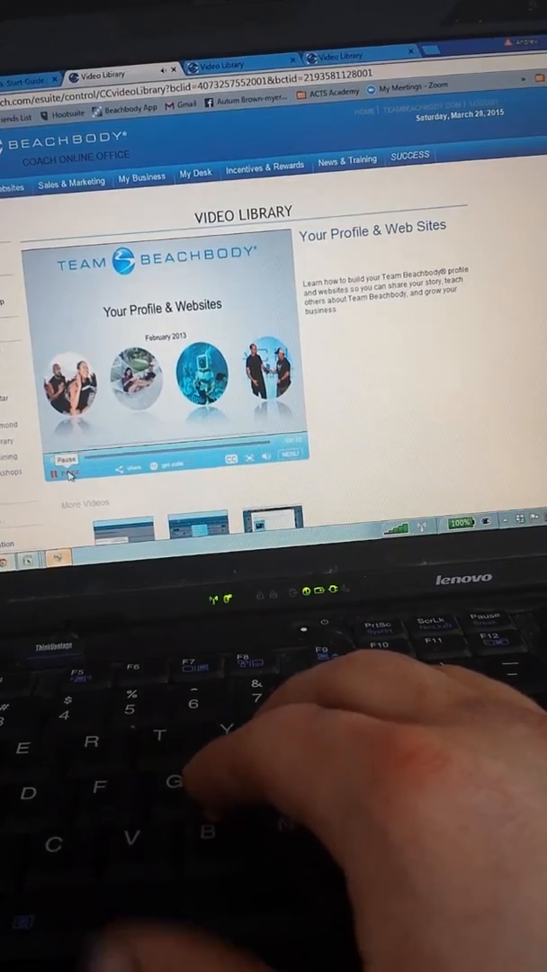
click(66, 474)
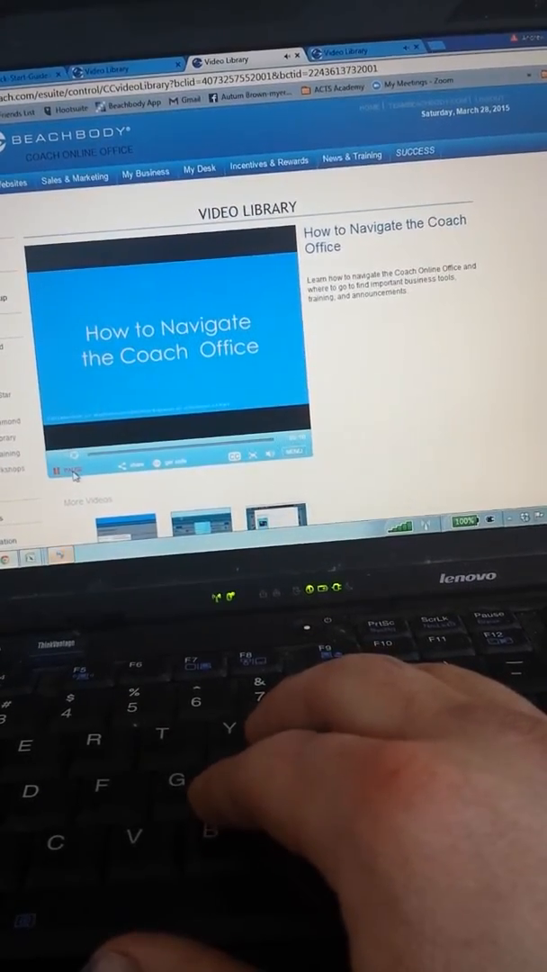
click(68, 466)
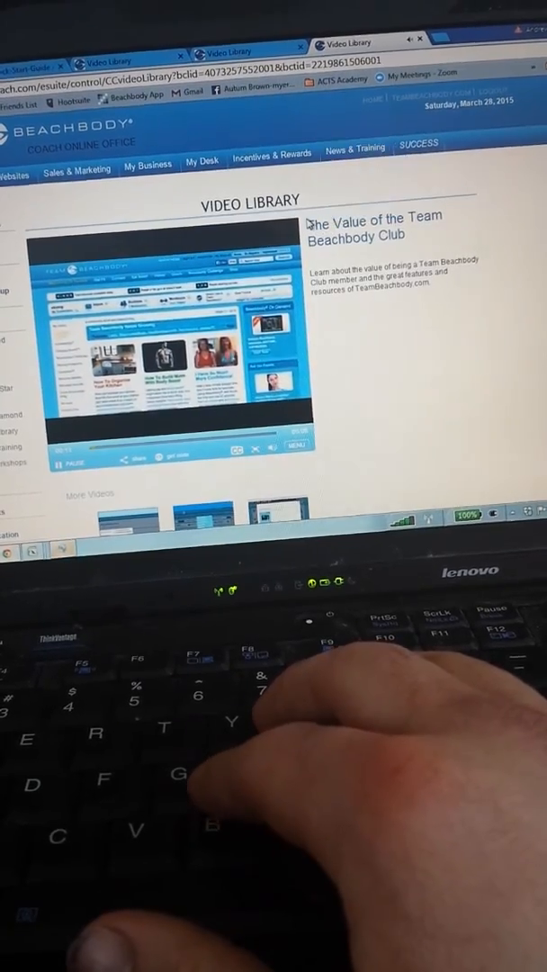
click(61, 461)
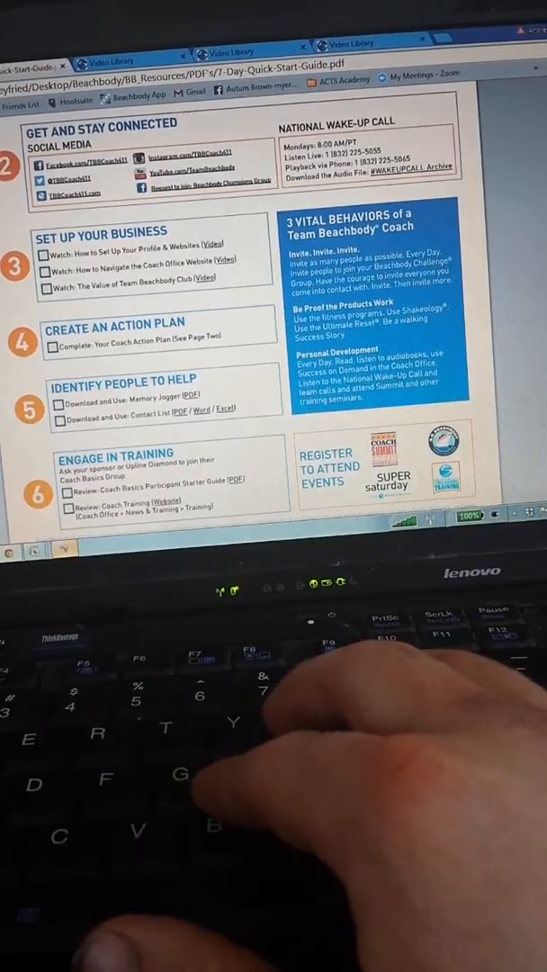
Scroll to Identify People to Help and bring up the Memory Jogger (PDF) link's menu.
scroll(up, 3)
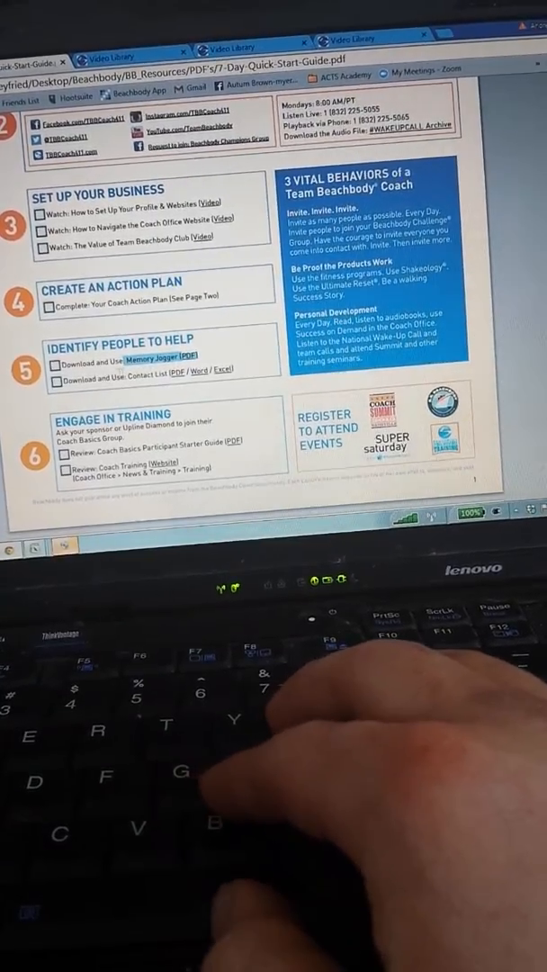
right_click(159, 362)
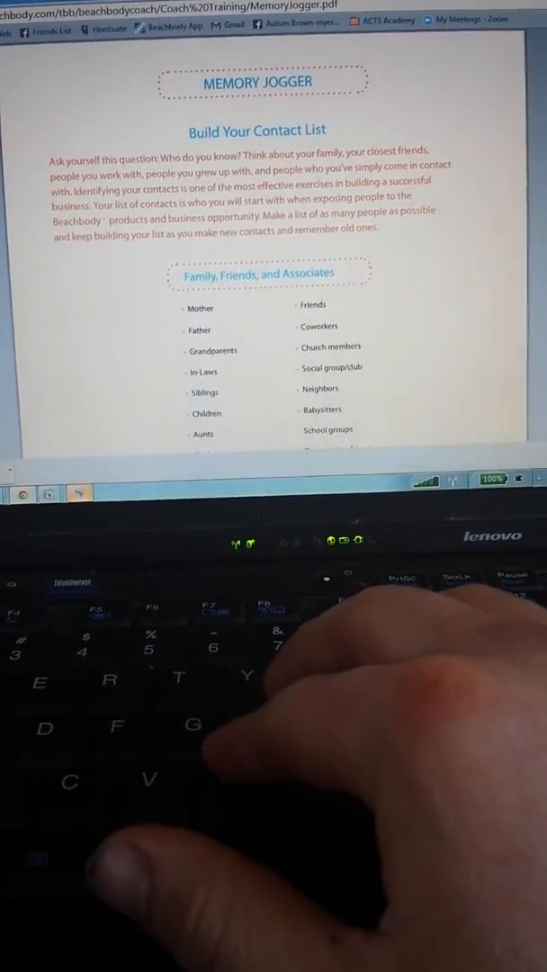
scroll(down, 3)
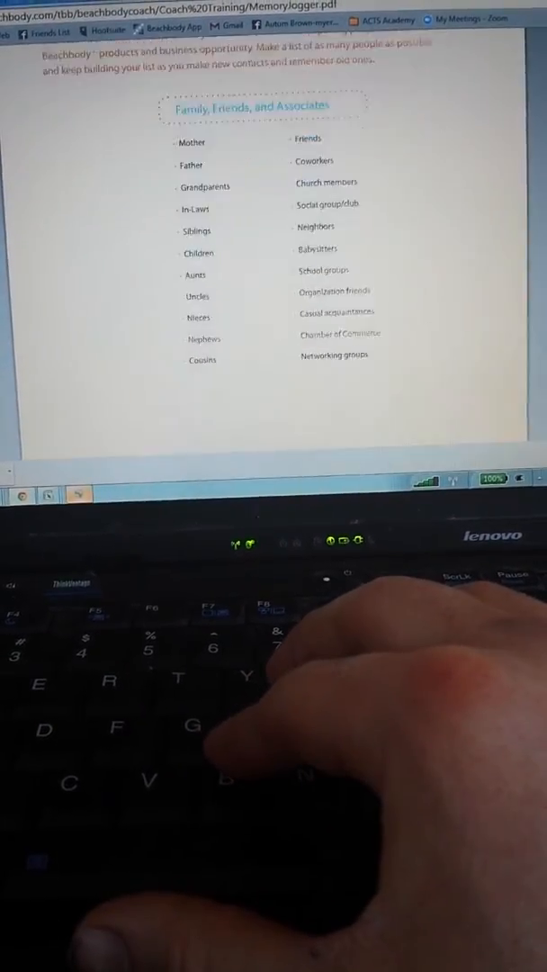
scroll(down, 3)
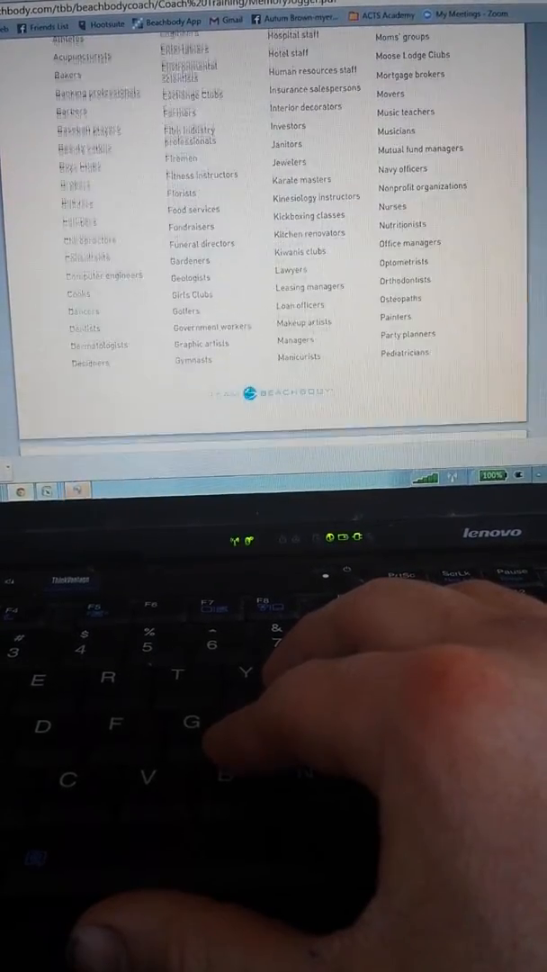
scroll(down, 3)
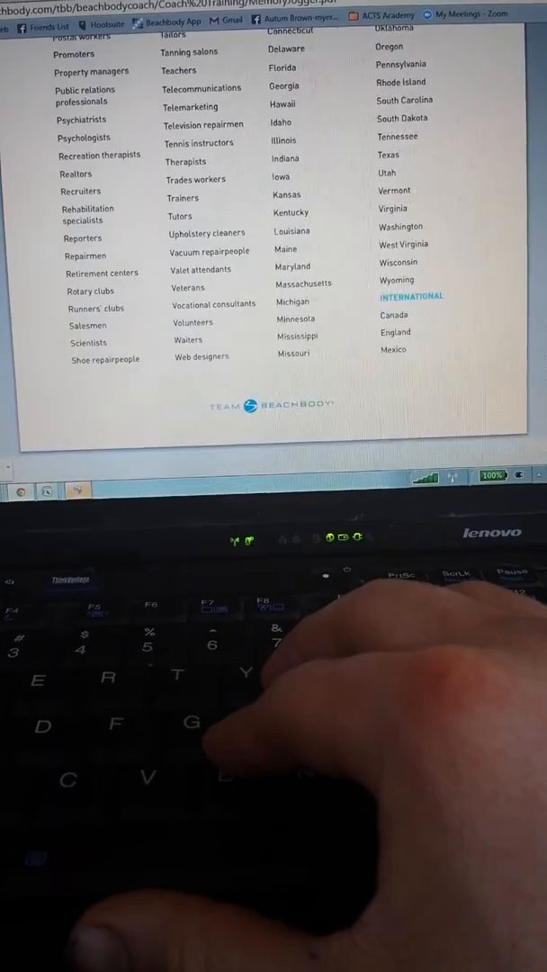